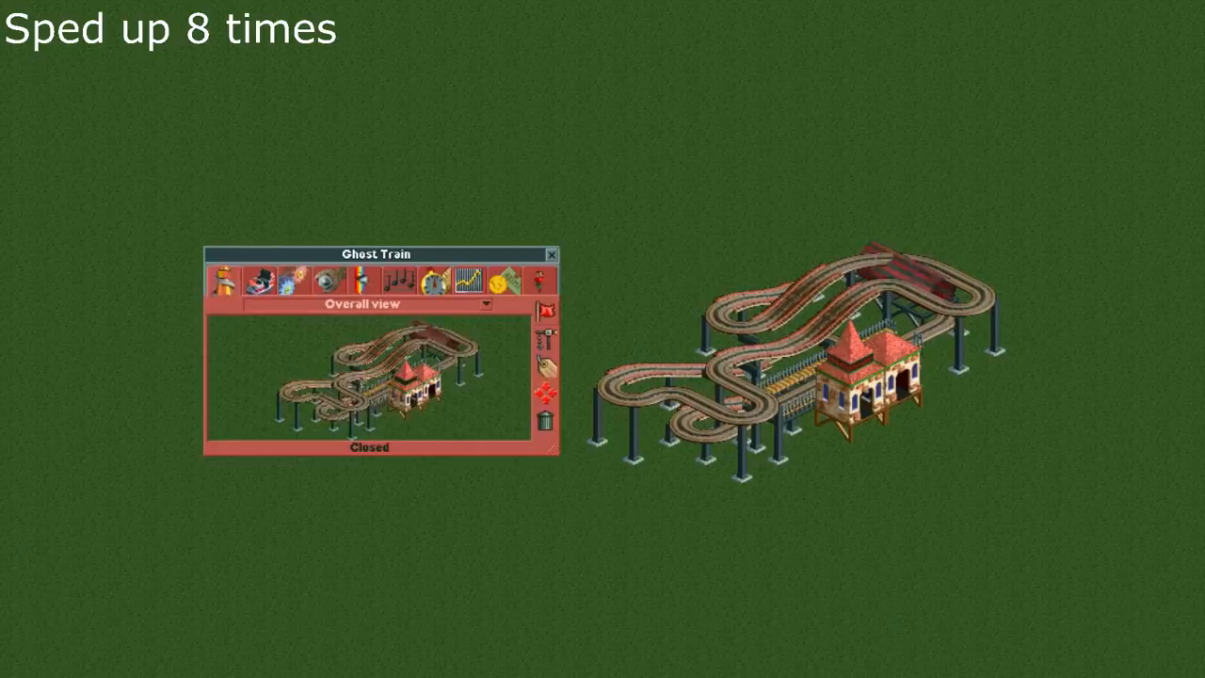
- Switch the completed Ghost Train ride from closed to Test so trains begin running the circuit
{"action": "left_click", "coordinate": [548, 311]}
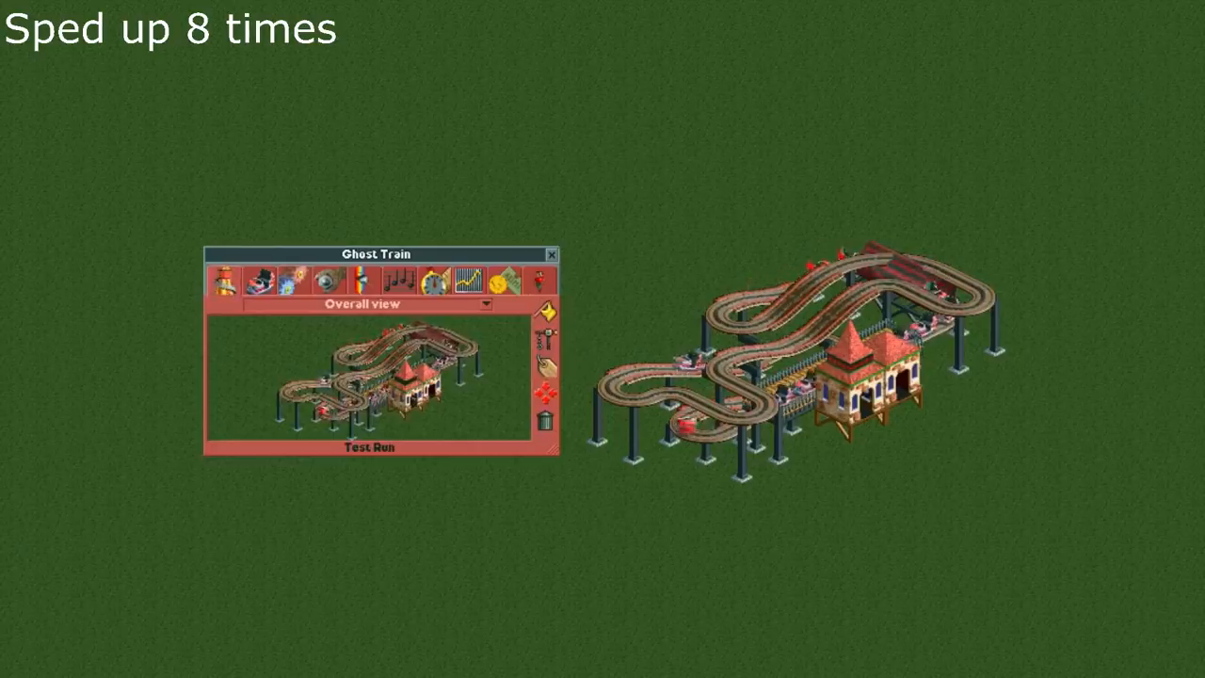